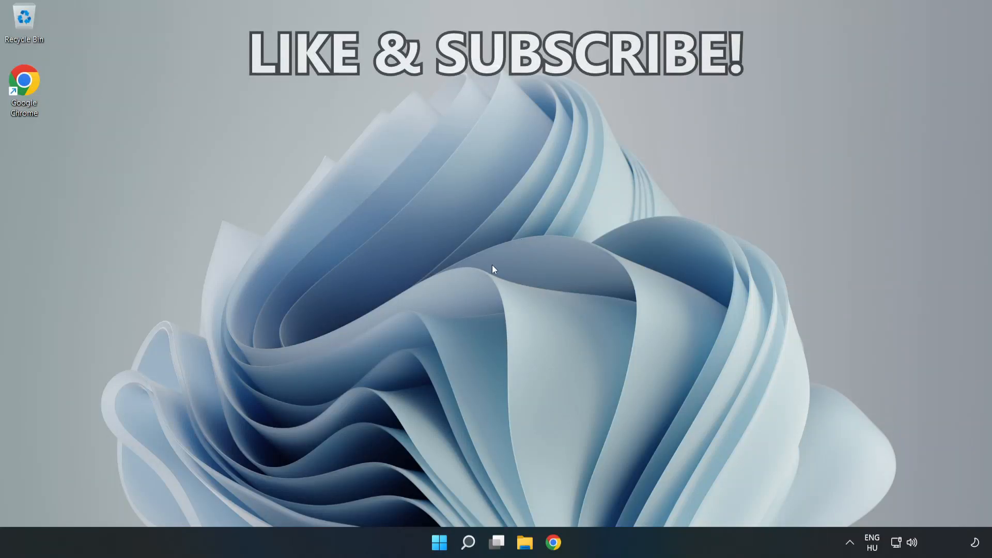
- Search for cmd and run Command Prompt as administrator
{"action": "left_click", "coordinate": [467, 542]}
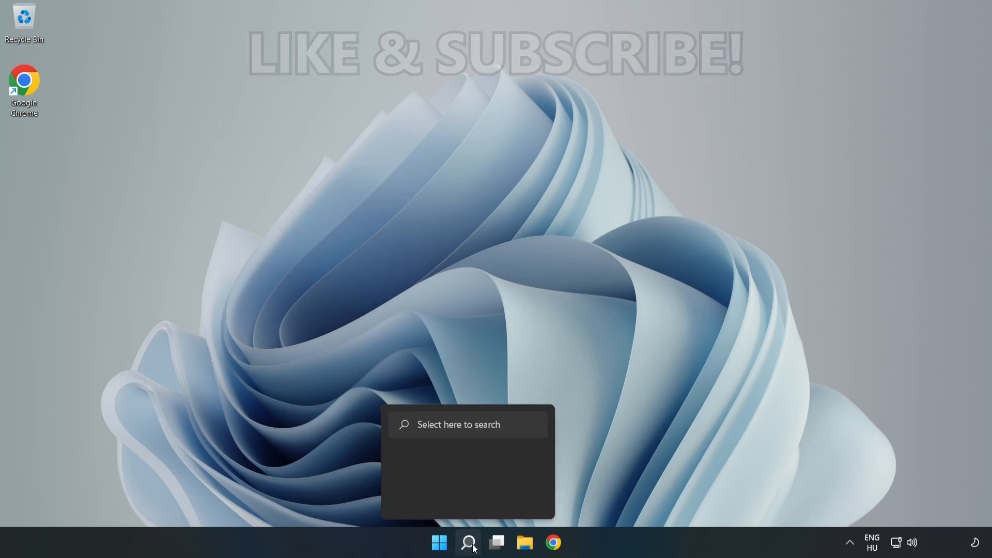
{"action": "left_click", "coordinate": [468, 542]}
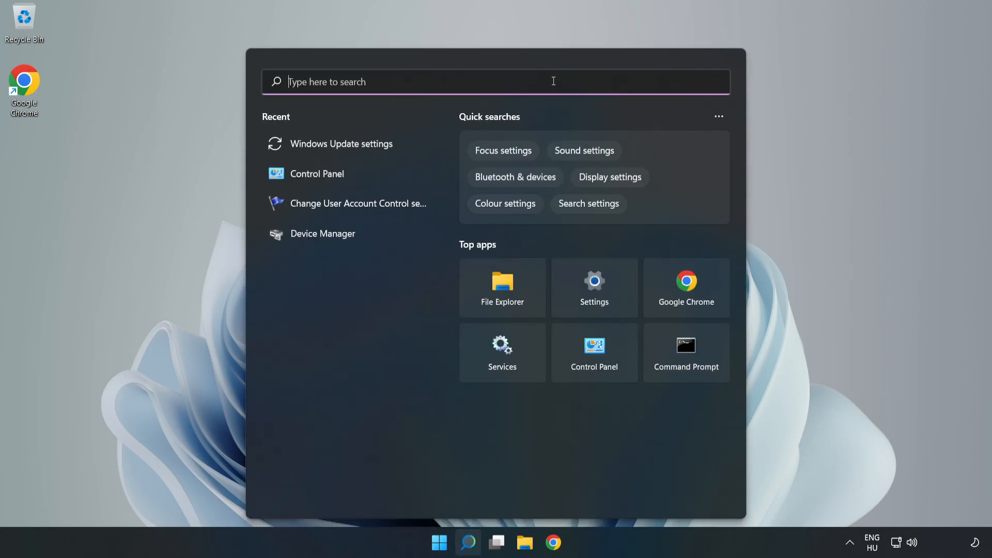
{"action": "type", "text": "cmd"}
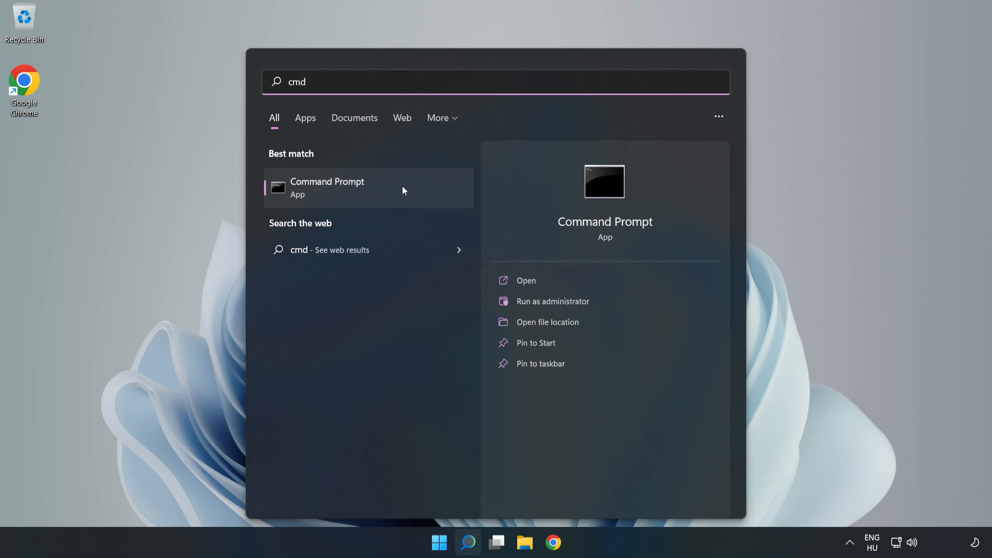
{"action": "right_click", "coordinate": [327, 187]}
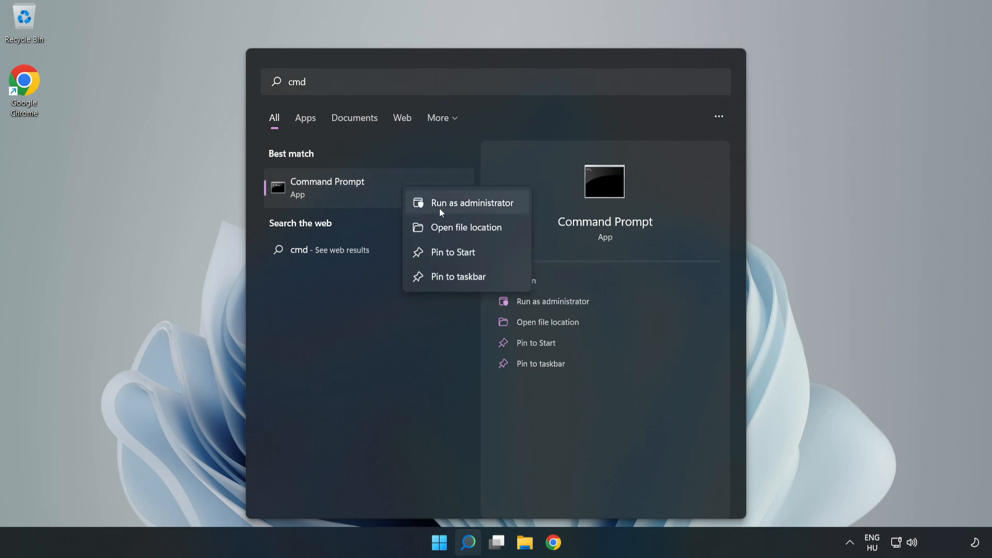
{"action": "left_click", "coordinate": [482, 212]}
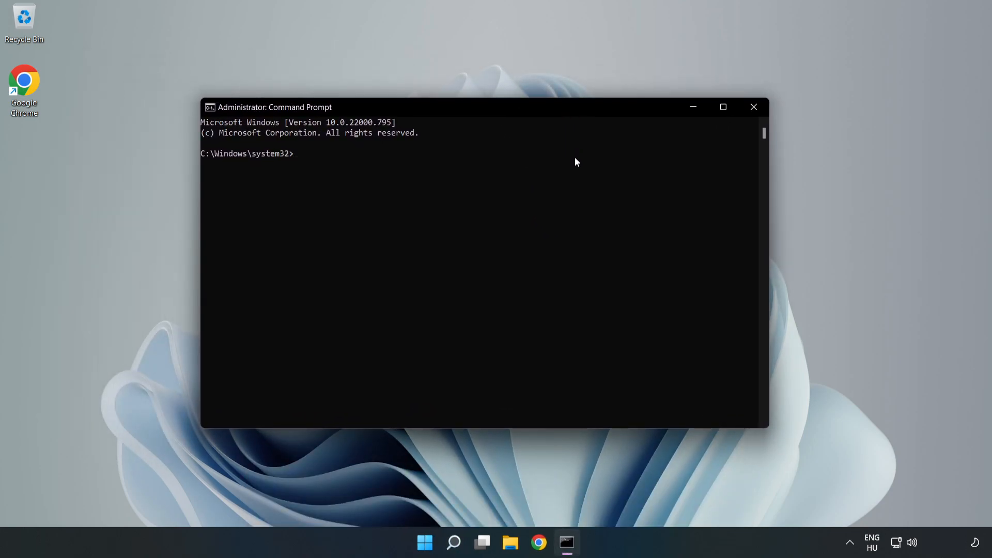
- Flush the DNS resolver cache with ipconfig /flushdns
{"action": "type", "text": "ipconfig /f"}
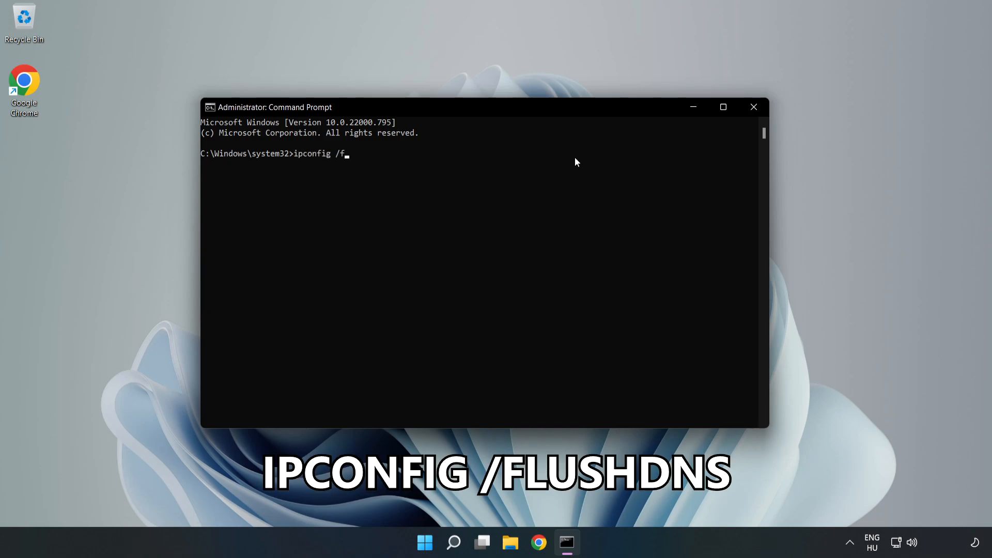
{"action": "type", "text": "lushdns"}
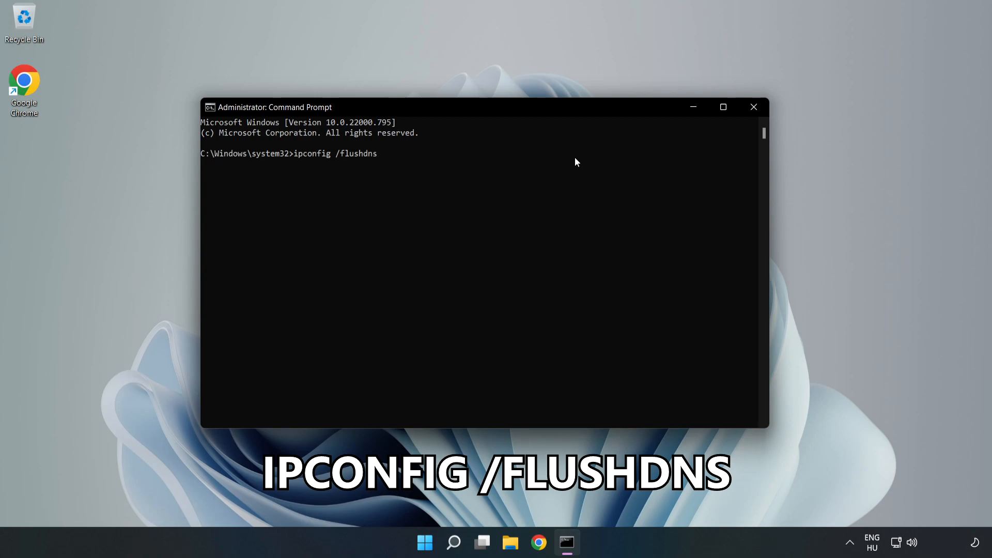
{"action": "key", "text": "Enter"}
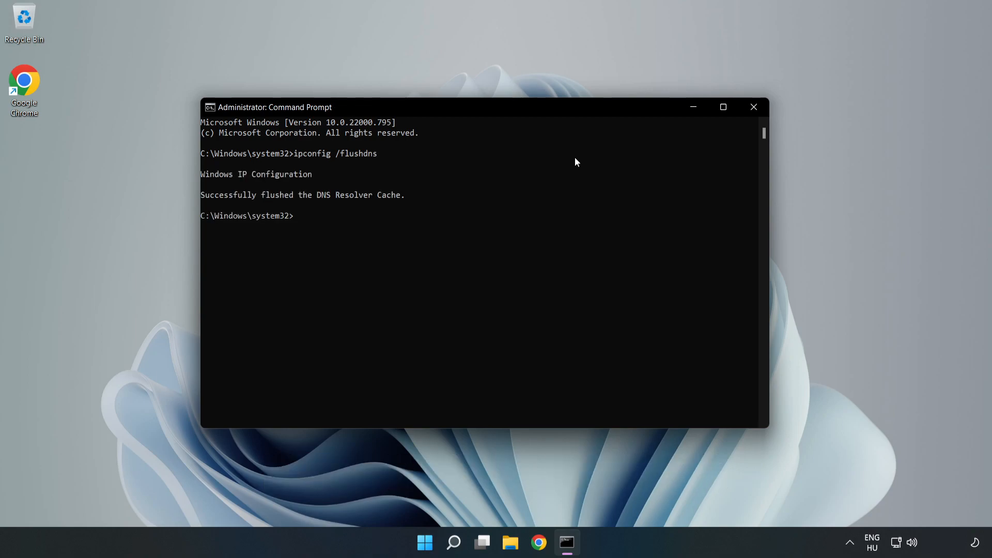
- Reset the Winsock catalog with netsh winsock reset, then exit Command Prompt
{"action": "type", "text": "netsh winsock reset"}
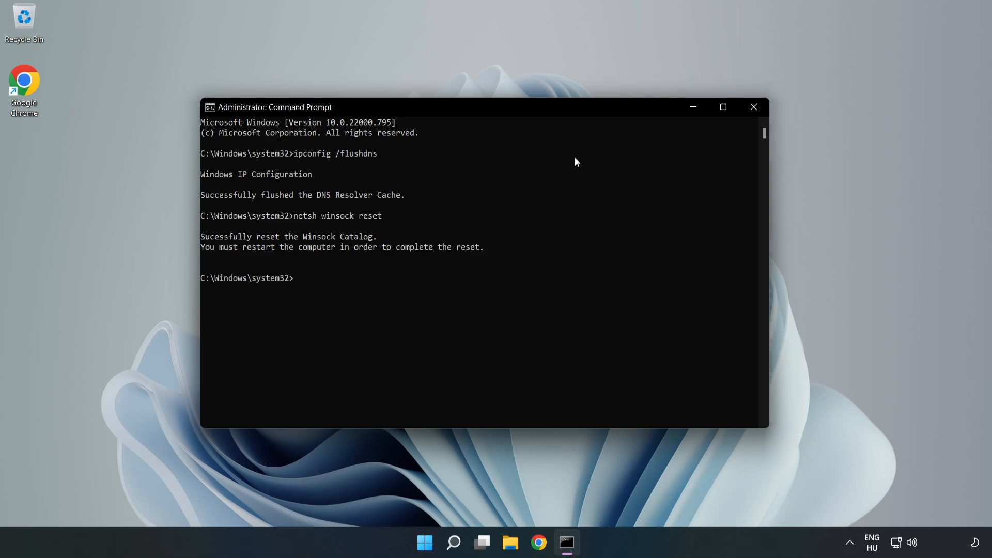
{"action": "type", "text": "exit"}
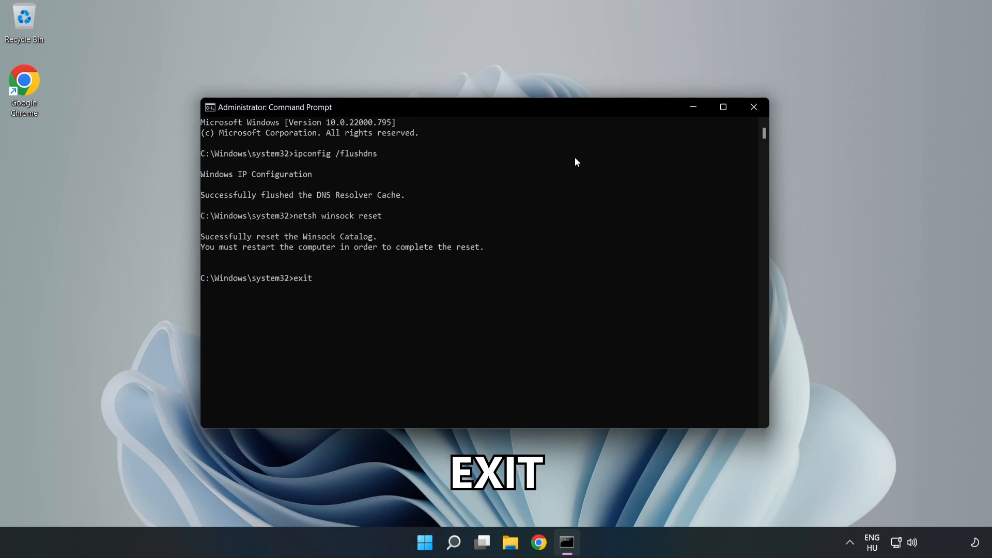
{"action": "key", "text": "Return"}
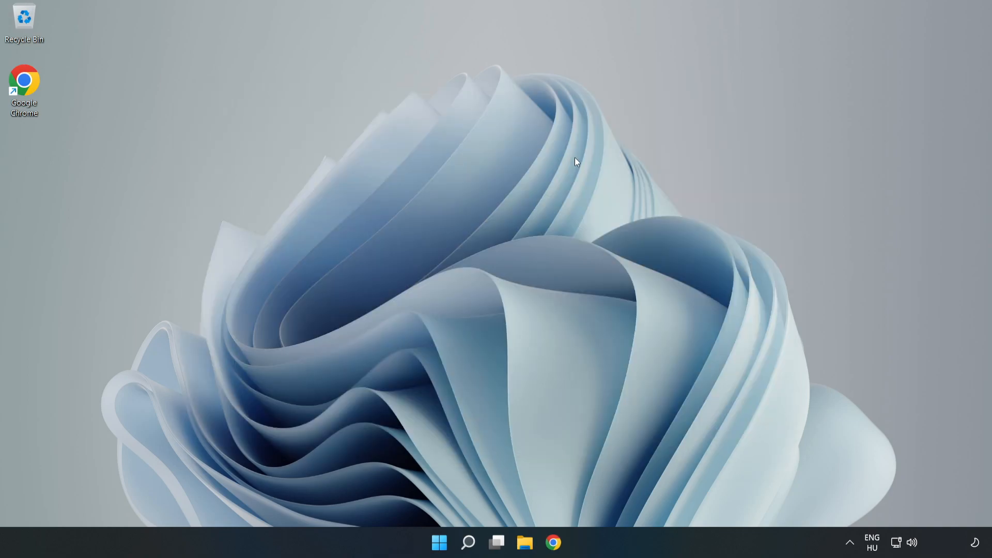
{"action": "mouse_move", "coordinate": [844, 498]}
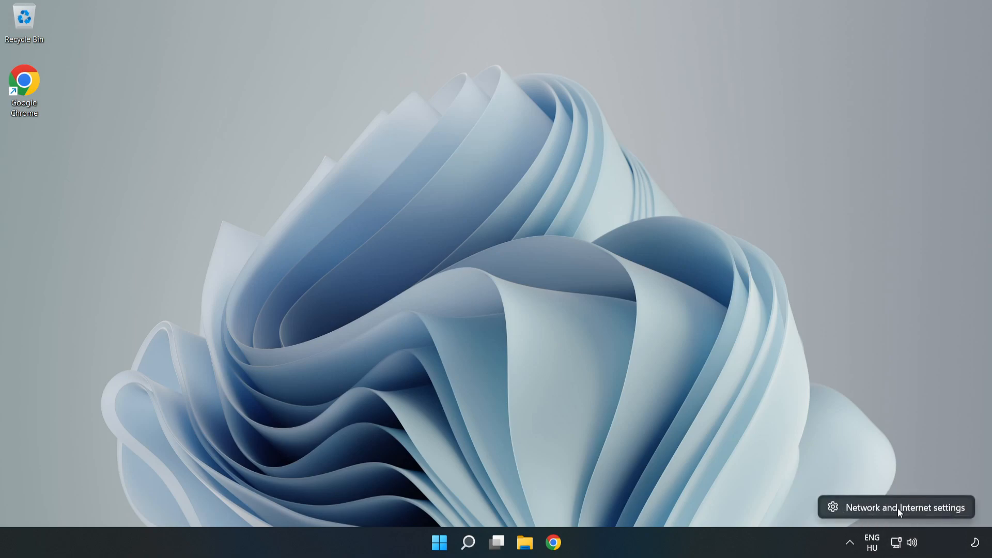
- Go to Network & internet settings, then Advanced network settings
{"action": "left_click", "coordinate": [896, 507]}
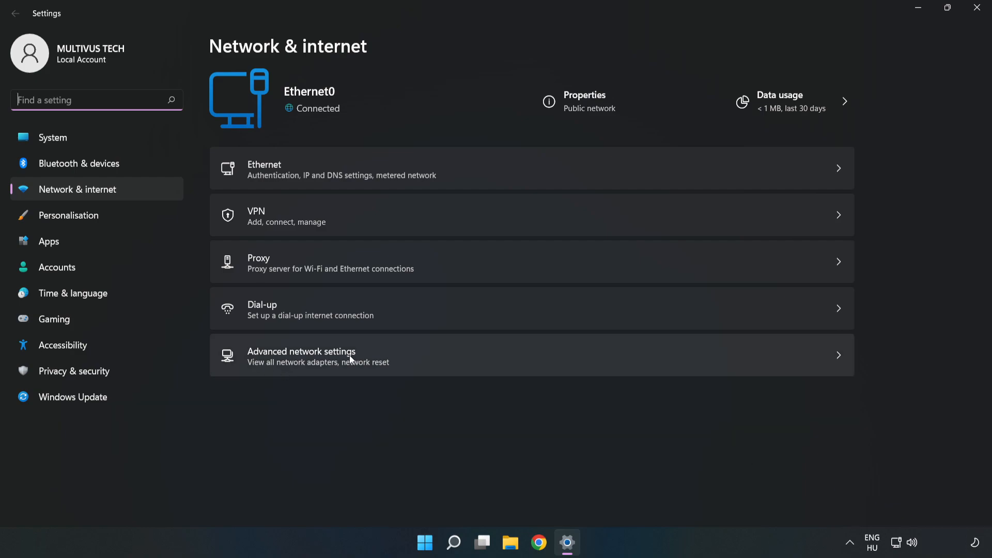
{"action": "mouse_move", "coordinate": [418, 367]}
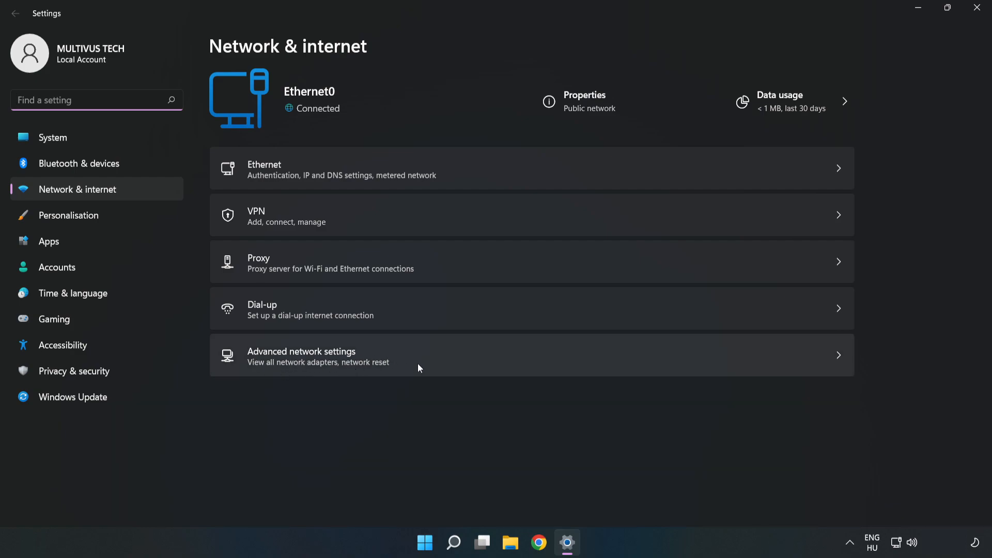
{"action": "left_click", "coordinate": [302, 356]}
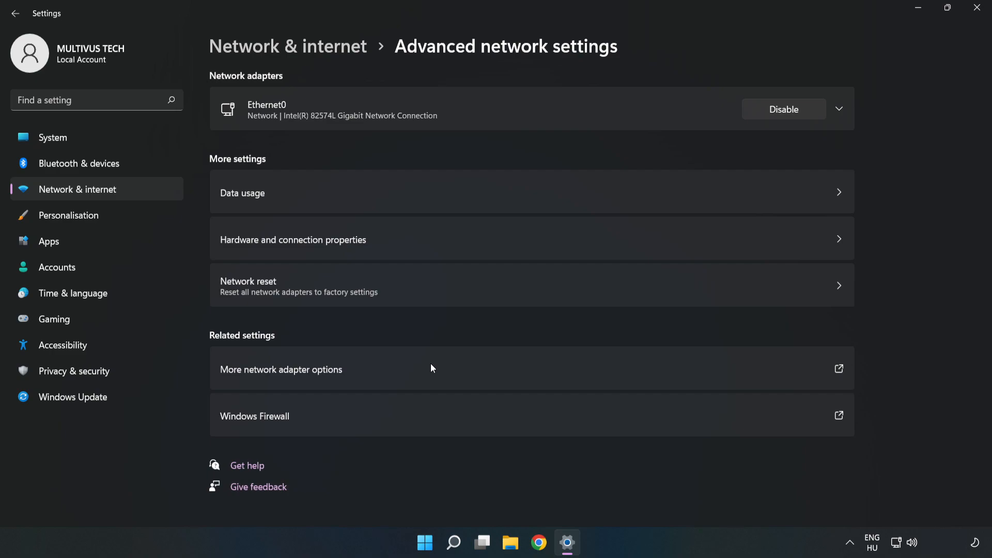
{"action": "mouse_move", "coordinate": [343, 377]}
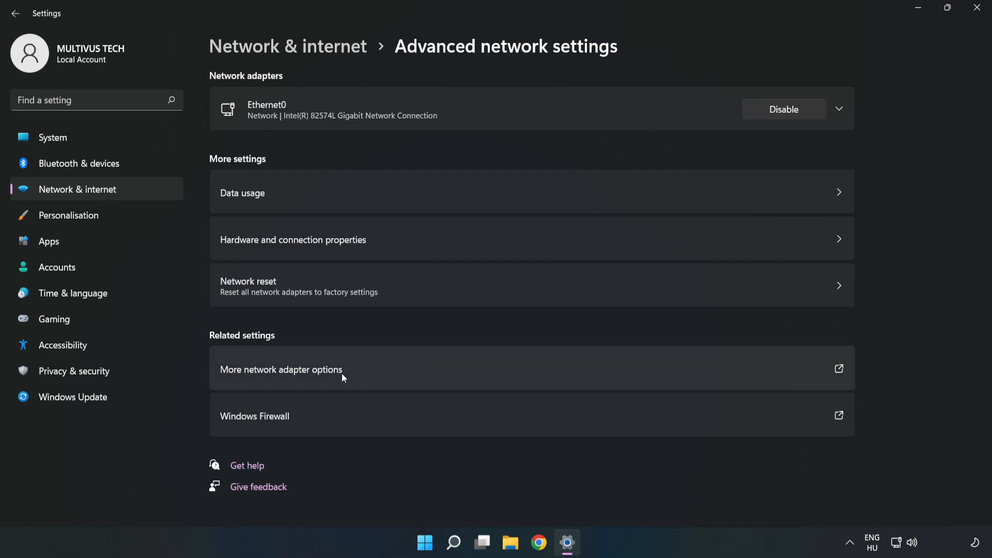
{"action": "mouse_move", "coordinate": [409, 374]}
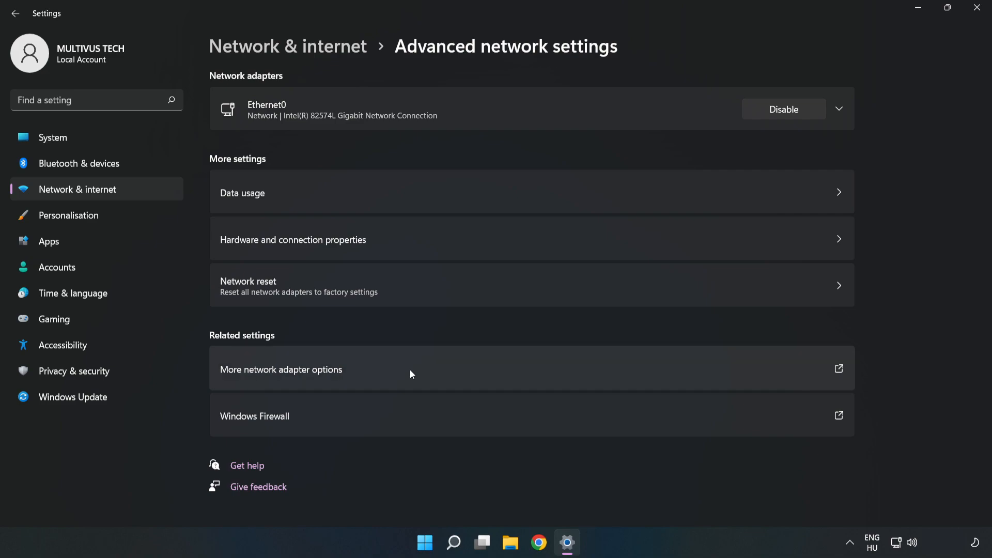
- From More network adapter options, open Ethernet0's Properties dialog
{"action": "left_click", "coordinate": [280, 369]}
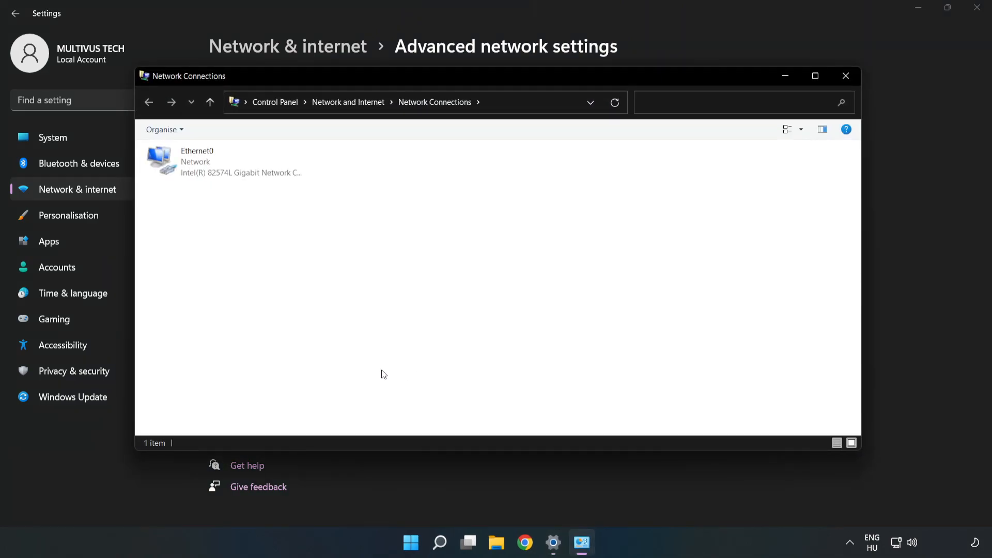
{"action": "left_click", "coordinate": [225, 161]}
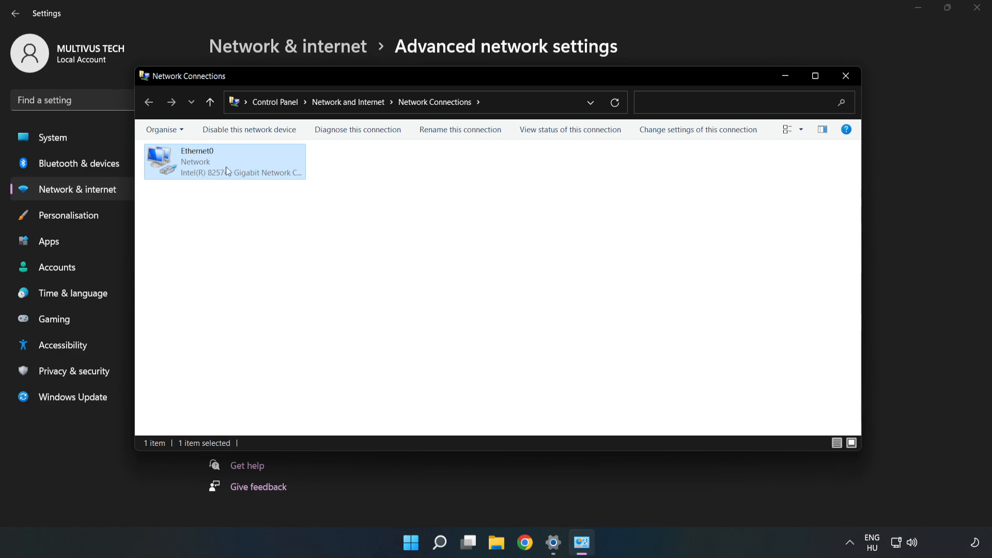
{"action": "right_click", "coordinate": [224, 161]}
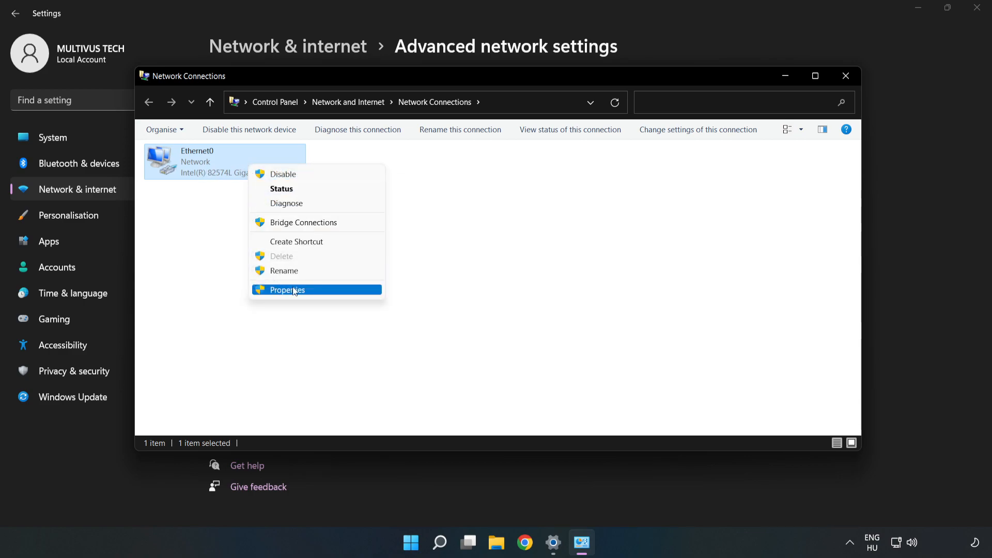
{"action": "left_click", "coordinate": [288, 290]}
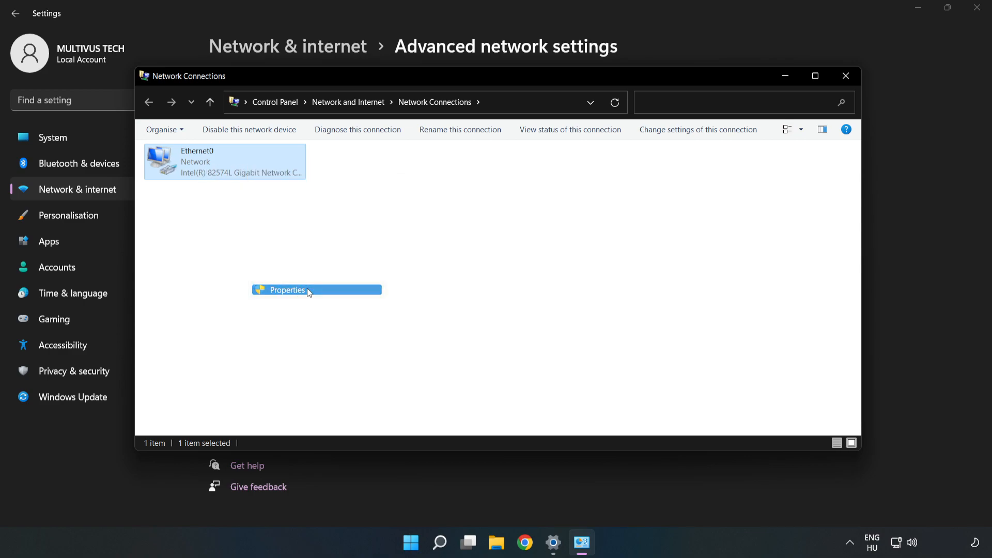
{"action": "left_click", "coordinate": [287, 290]}
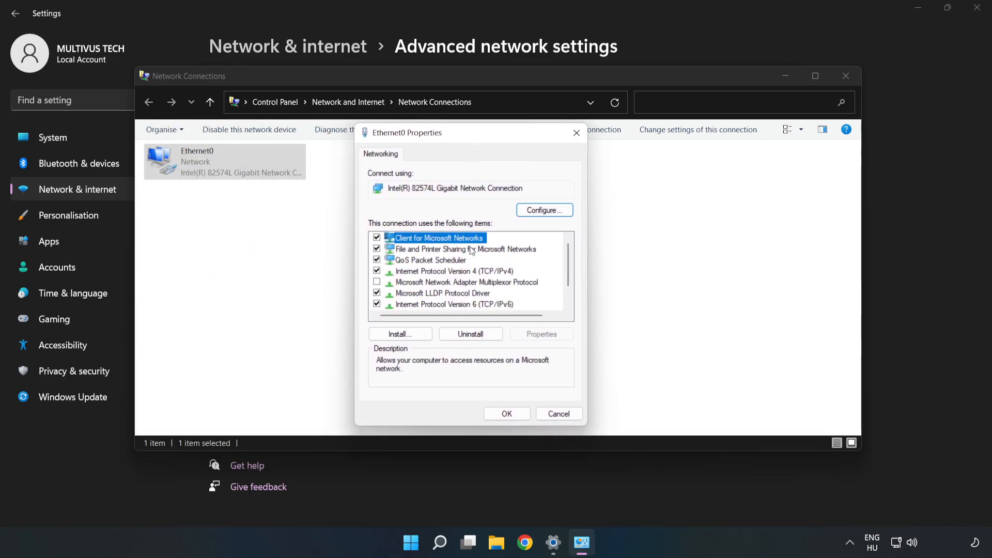
- Open the Internet Protocol Version 4 (TCP/IPv4) properties for Ethernet0
{"action": "left_click", "coordinate": [455, 271]}
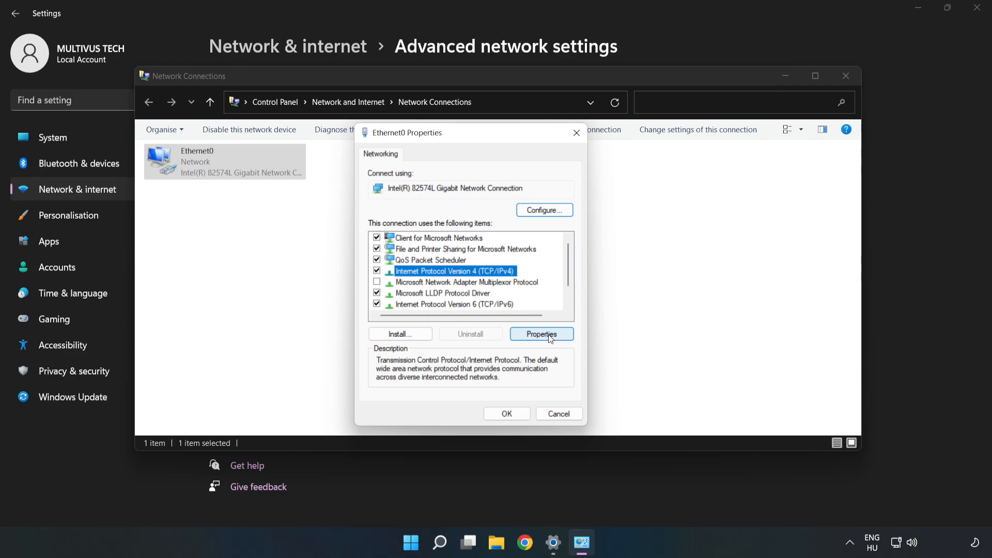
{"action": "left_click", "coordinate": [542, 335]}
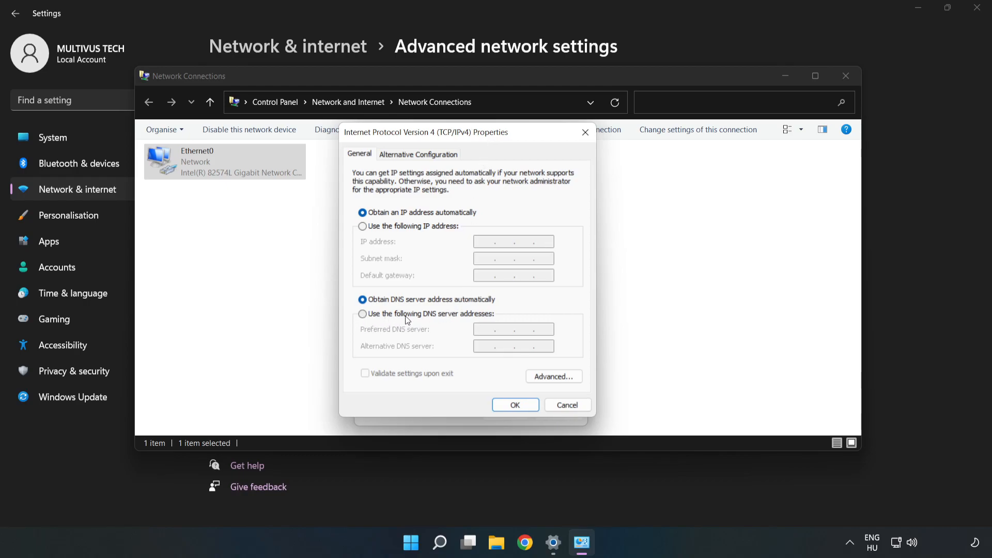
- Switch to manual DNS, entering 8.8.8.8 preferred and 8.8.4.4 alternate
{"action": "left_click", "coordinate": [363, 313]}
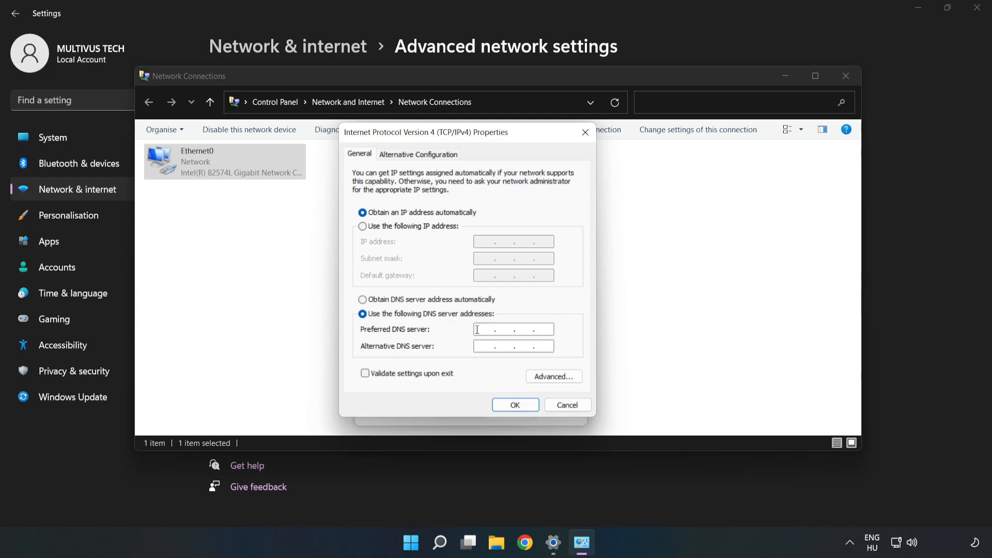
{"action": "type", "text": "8.8.8."}
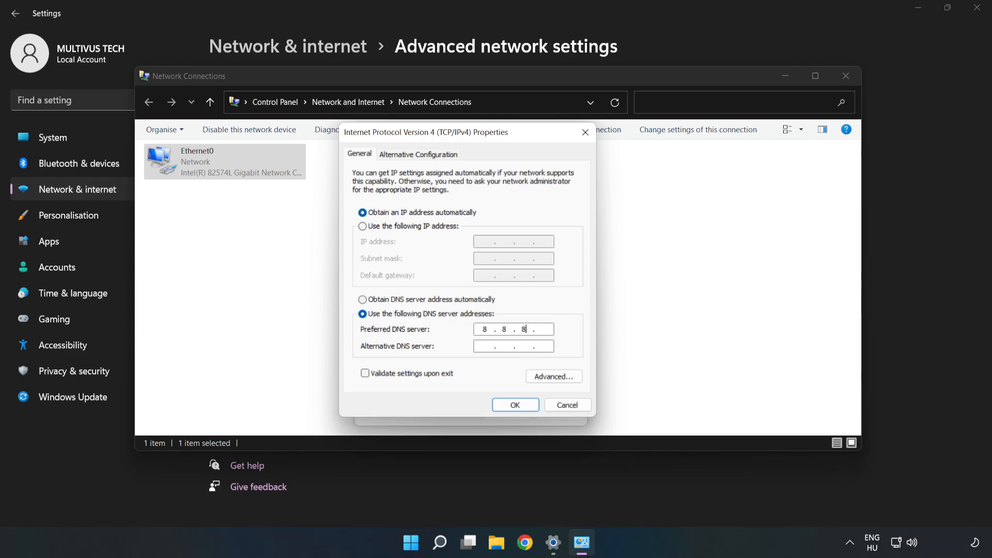
{"action": "type", "text": "8"}
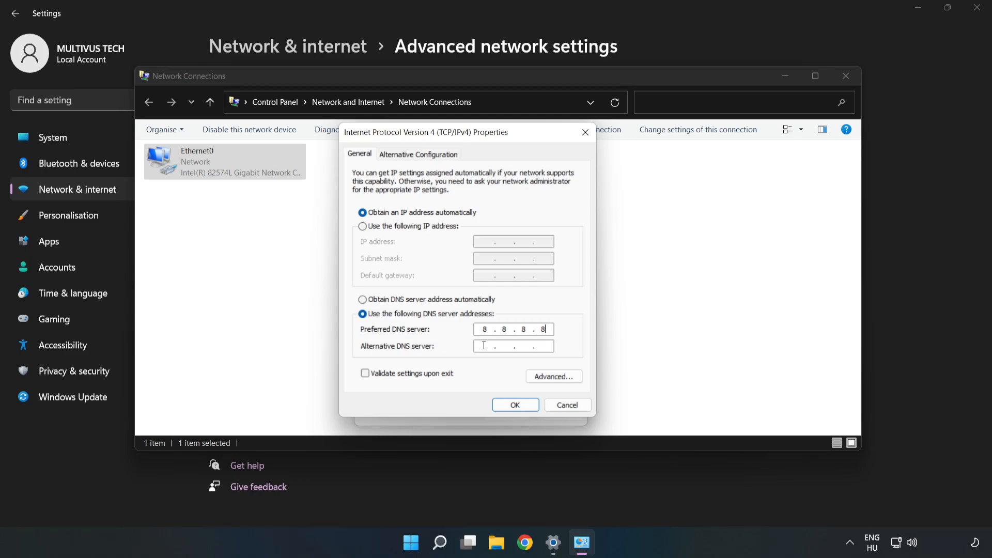
{"action": "type", "text": "8 . 8 . 4 . 4"}
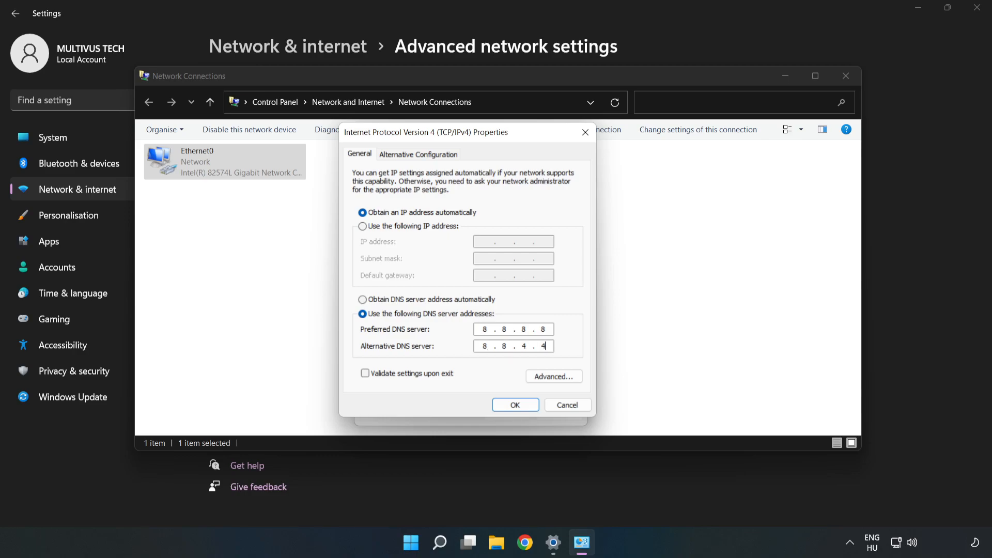
{"action": "mouse_move", "coordinate": [481, 379]}
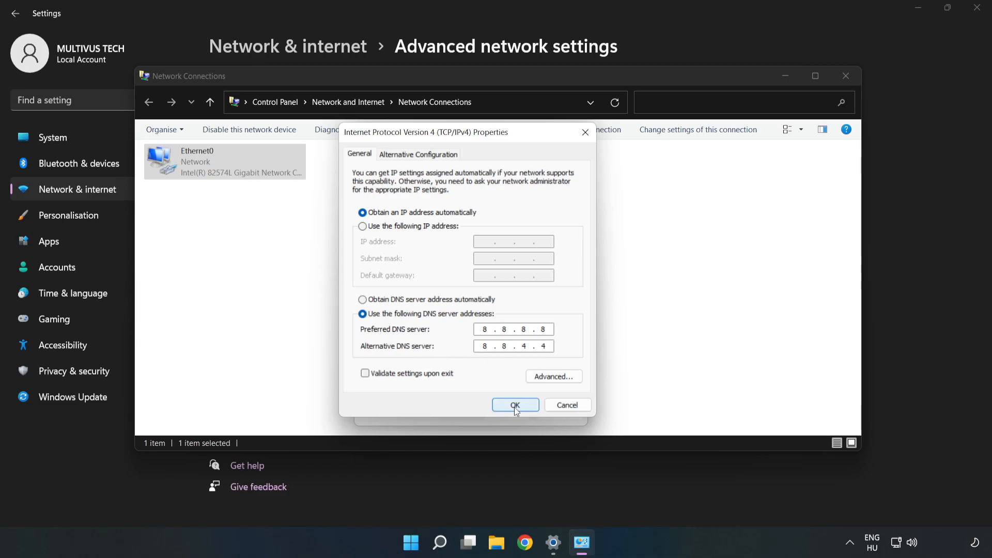
- Confirm the DNS changes with OK, then close Ethernet0 Properties, Network Connections and Settings
{"action": "left_click", "coordinate": [514, 405]}
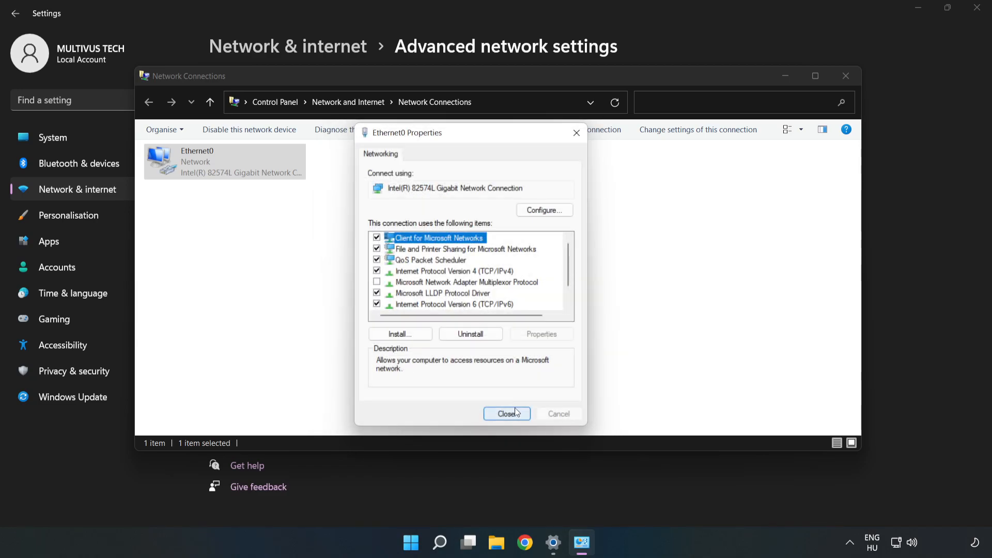
{"action": "left_click", "coordinate": [507, 413]}
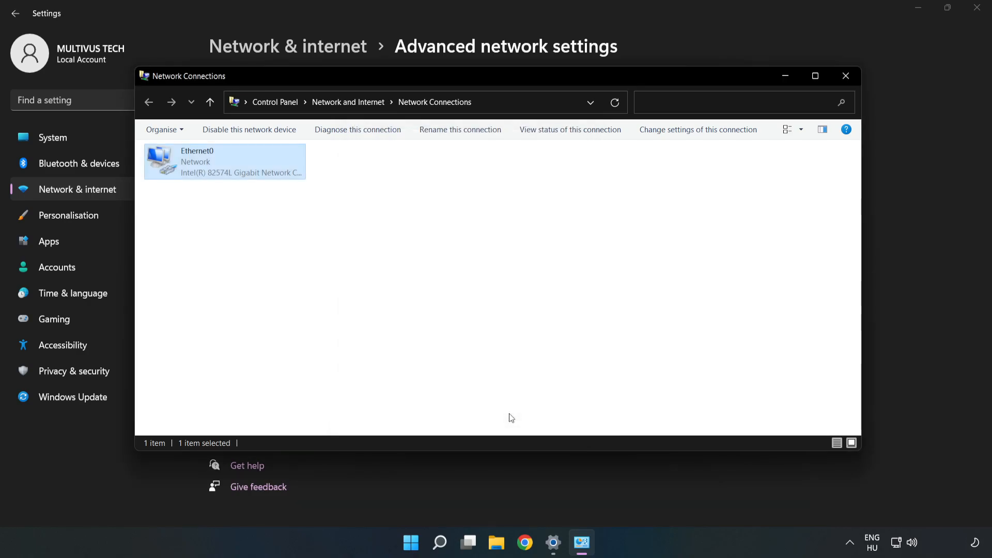
{"action": "left_click", "coordinate": [845, 76]}
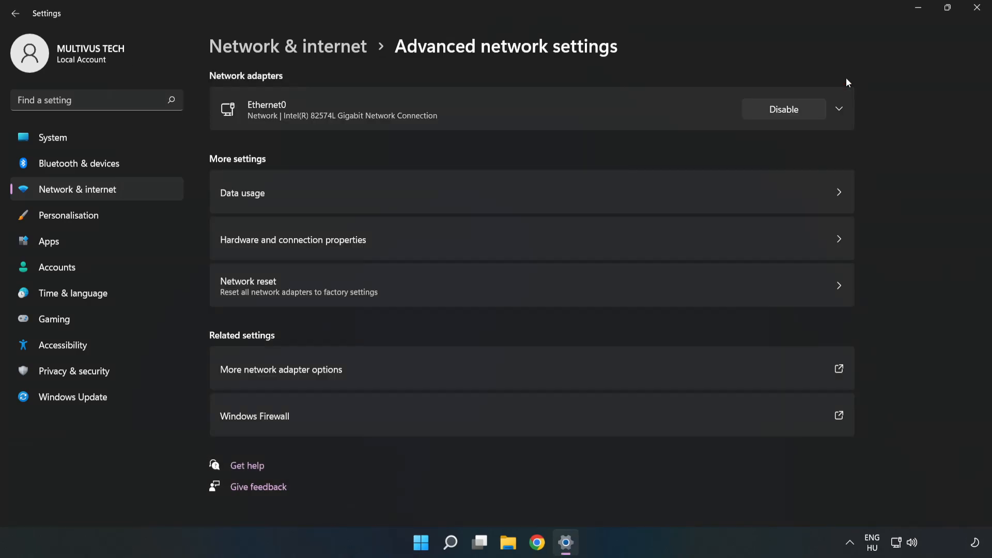
{"action": "left_click", "coordinate": [976, 8]}
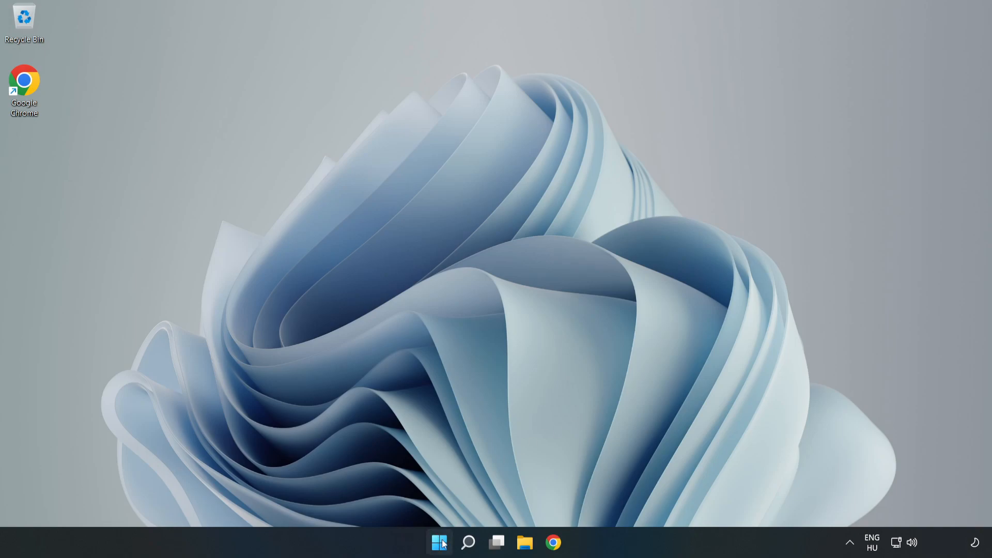
- Click the taskbar to reopen network settings
{"action": "left_click", "coordinate": [439, 542]}
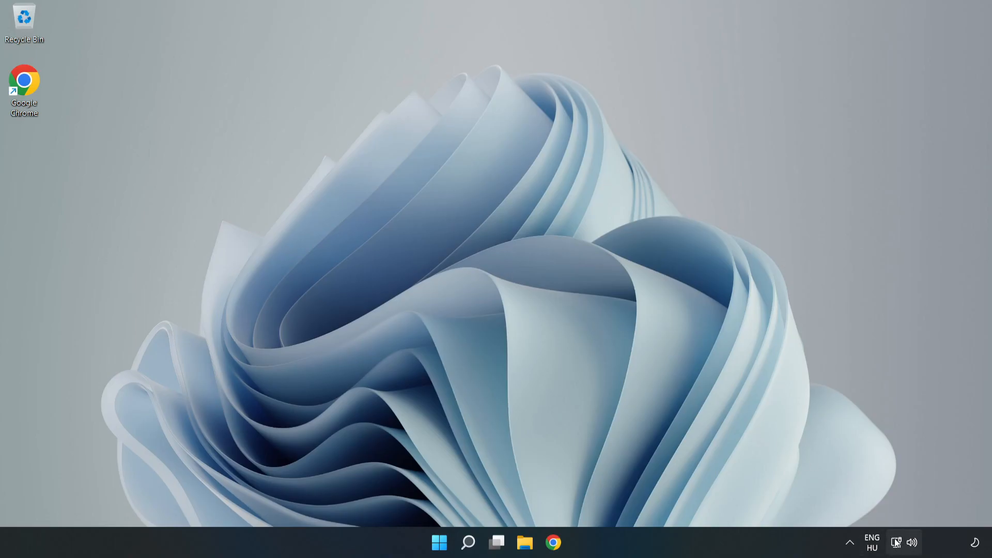
{"action": "mouse_move", "coordinate": [896, 542]}
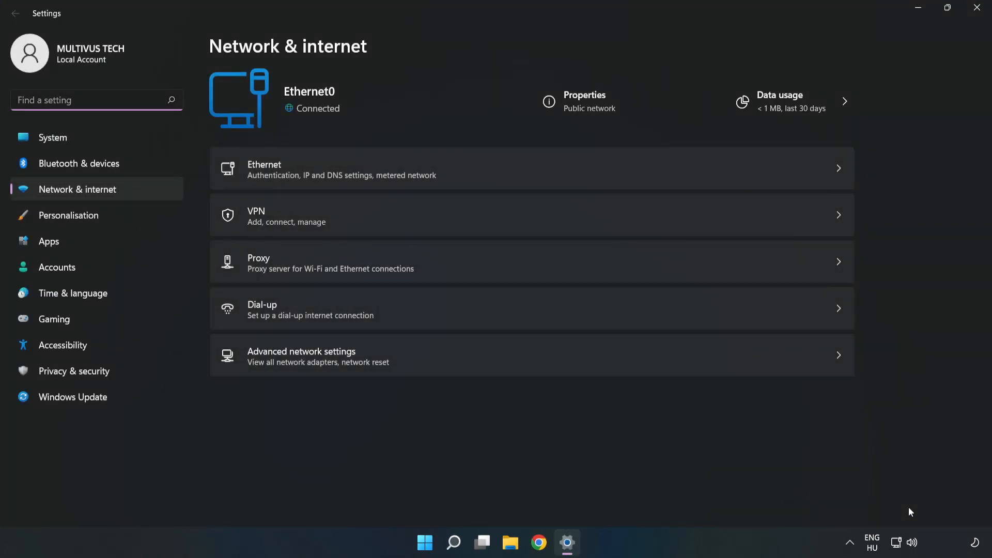
{"action": "mouse_move", "coordinate": [260, 371]}
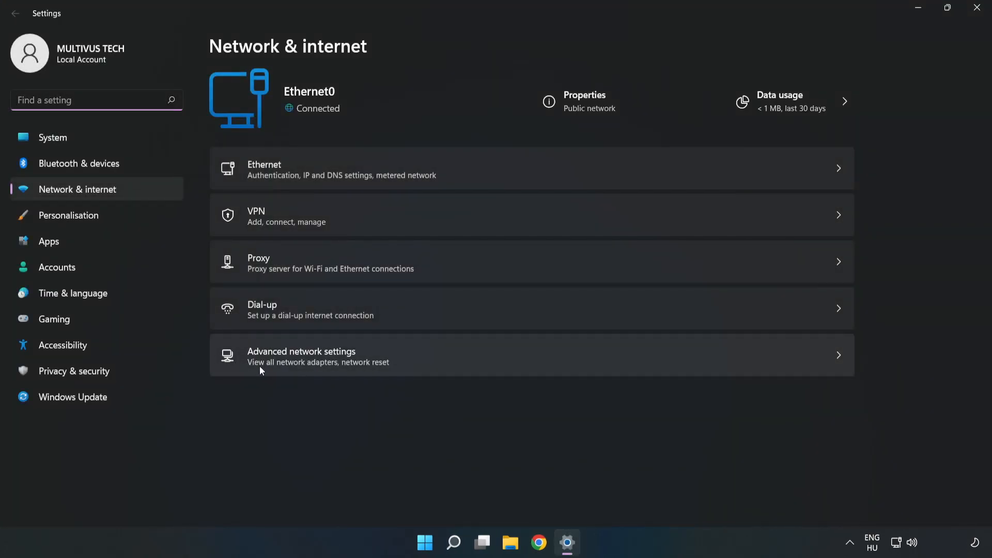
{"action": "mouse_move", "coordinate": [459, 366]}
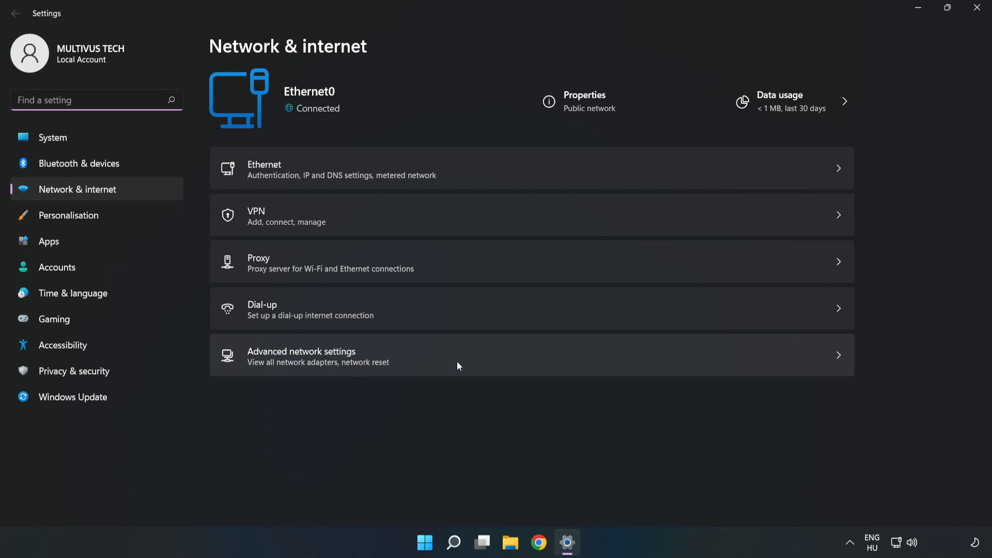
- Open Advanced network settings from the Network & internet page
{"action": "left_click", "coordinate": [302, 355]}
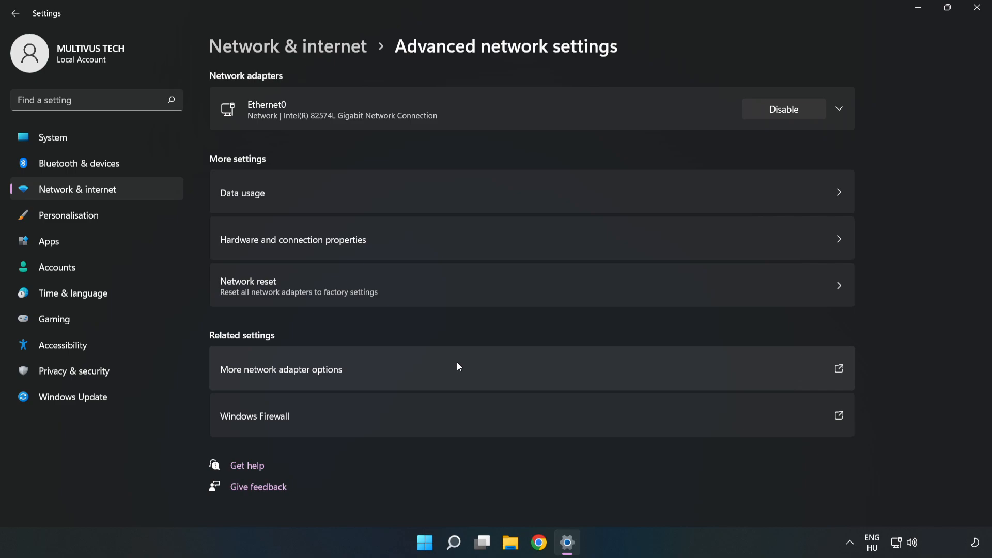
{"action": "mouse_move", "coordinate": [277, 308]}
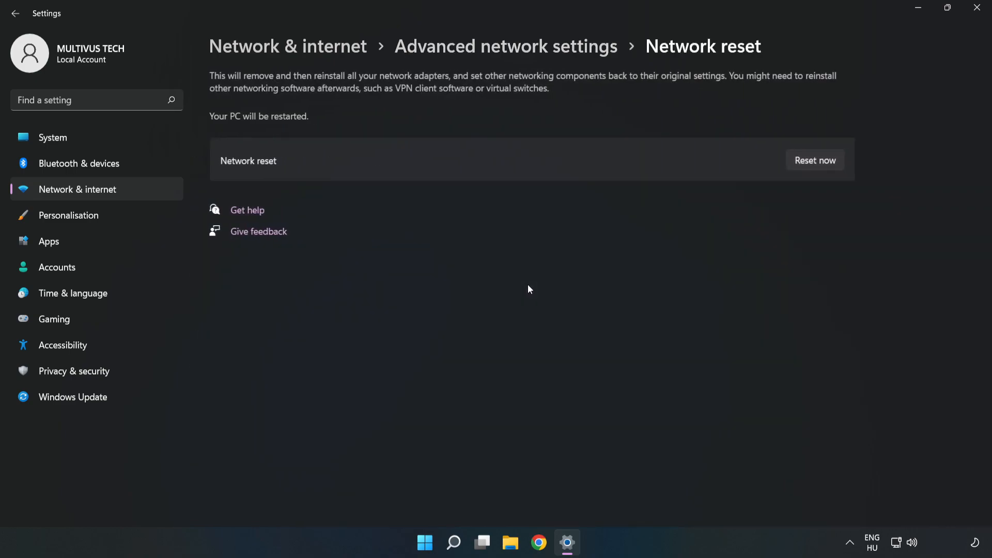
{"action": "mouse_move", "coordinate": [601, 160]}
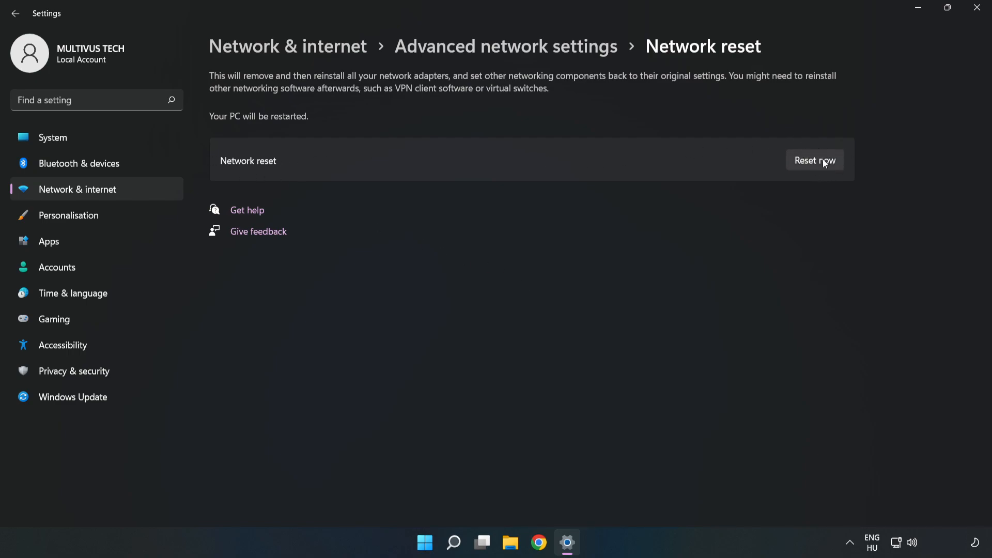
- Reset all network adapters with Reset now, confirm, and dismiss the shutdown notice
{"action": "left_click", "coordinate": [814, 160]}
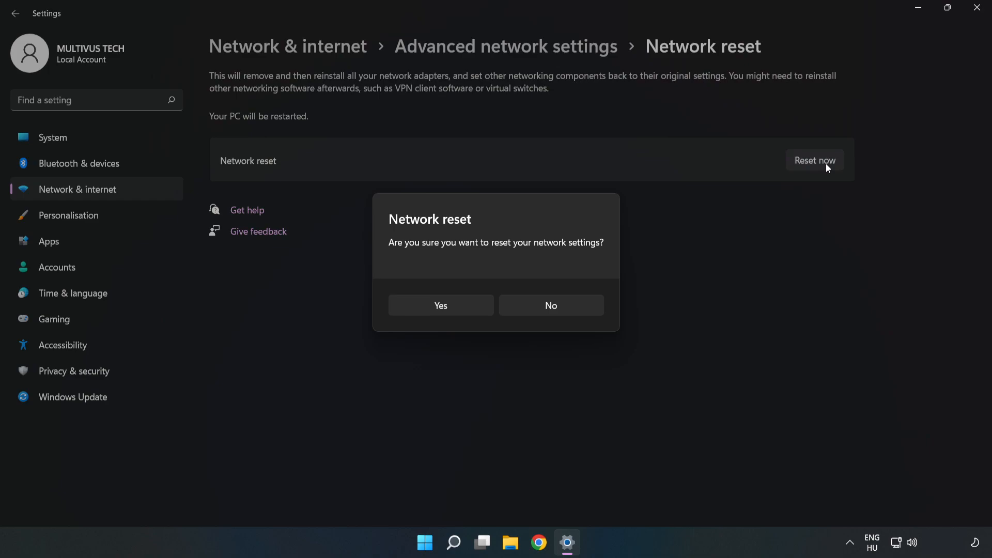
{"action": "mouse_move", "coordinate": [462, 253]}
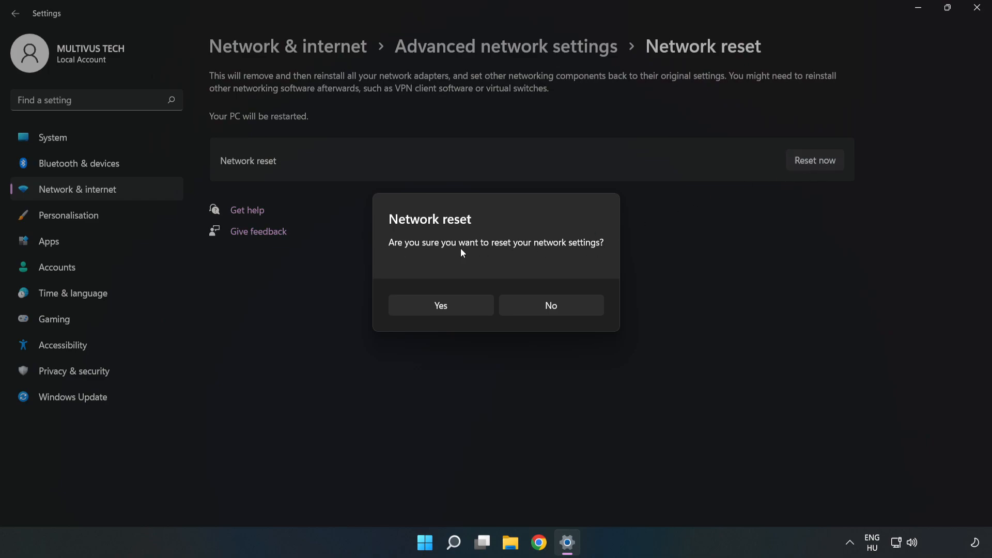
{"action": "mouse_move", "coordinate": [449, 313]}
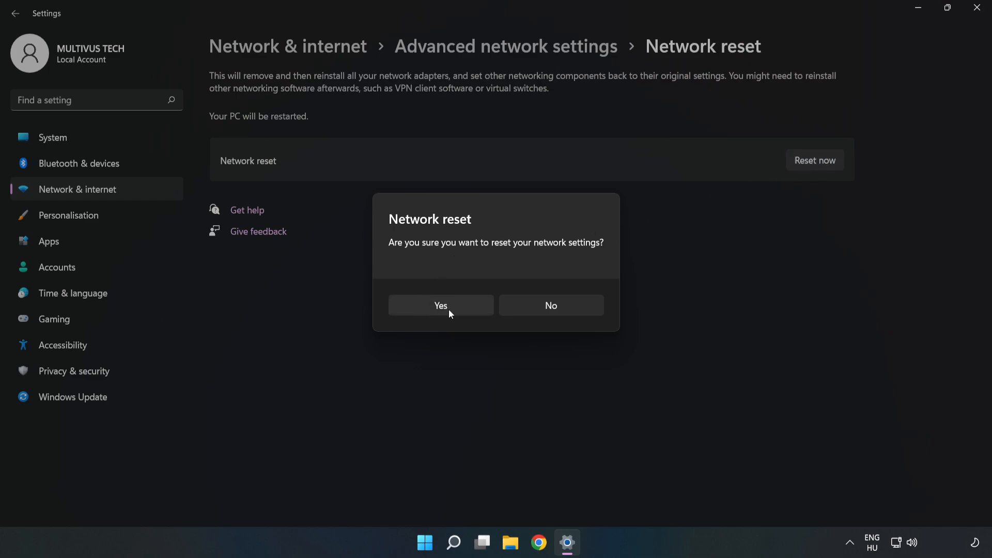
{"action": "left_click", "coordinate": [549, 305]}
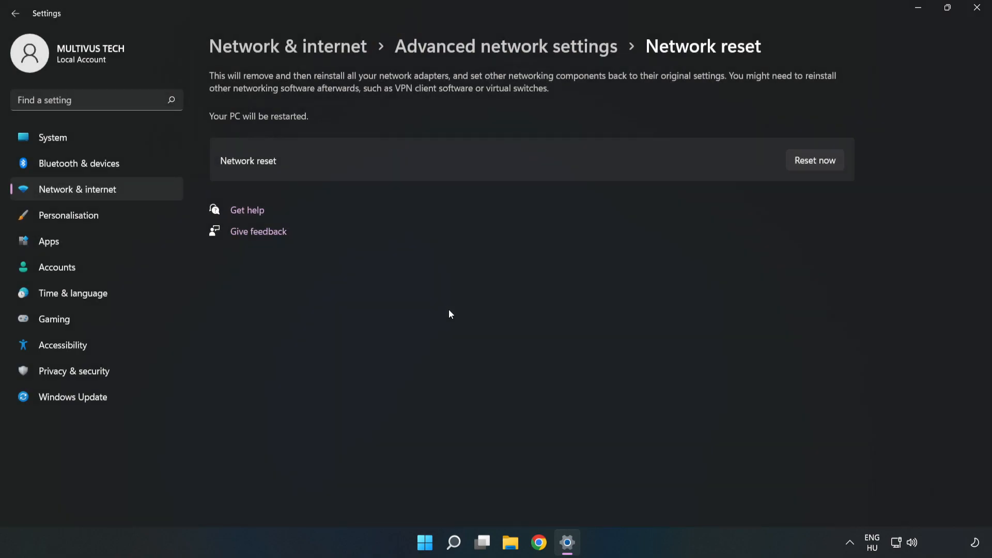
{"action": "left_click", "coordinate": [814, 160]}
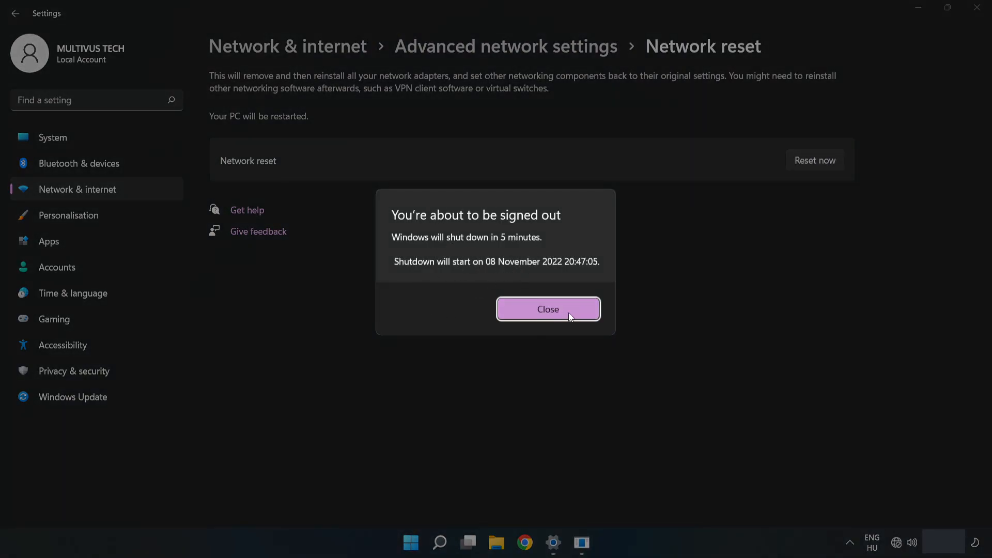
{"action": "left_click", "coordinate": [548, 309]}
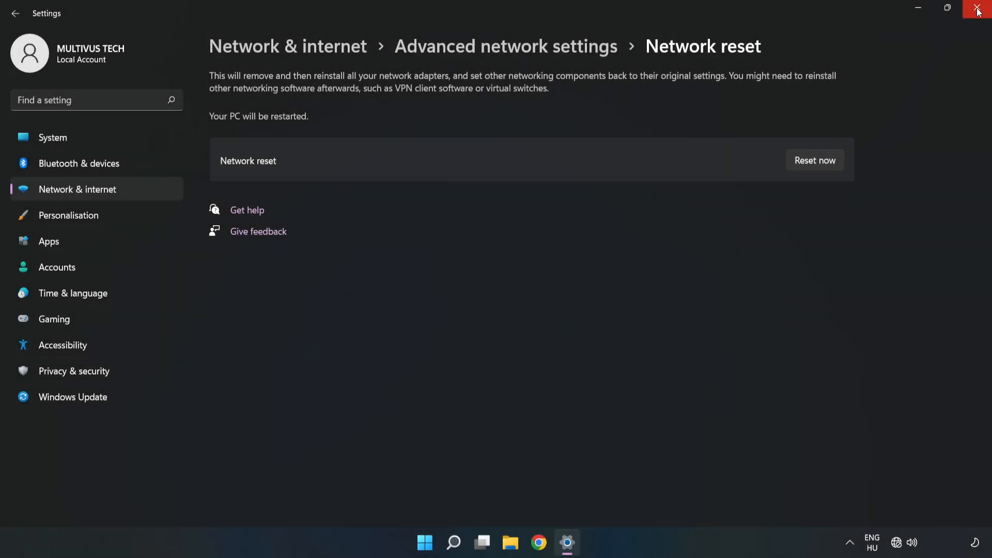
- Close Settings and bring up the Start menu power options
{"action": "left_click", "coordinate": [978, 10]}
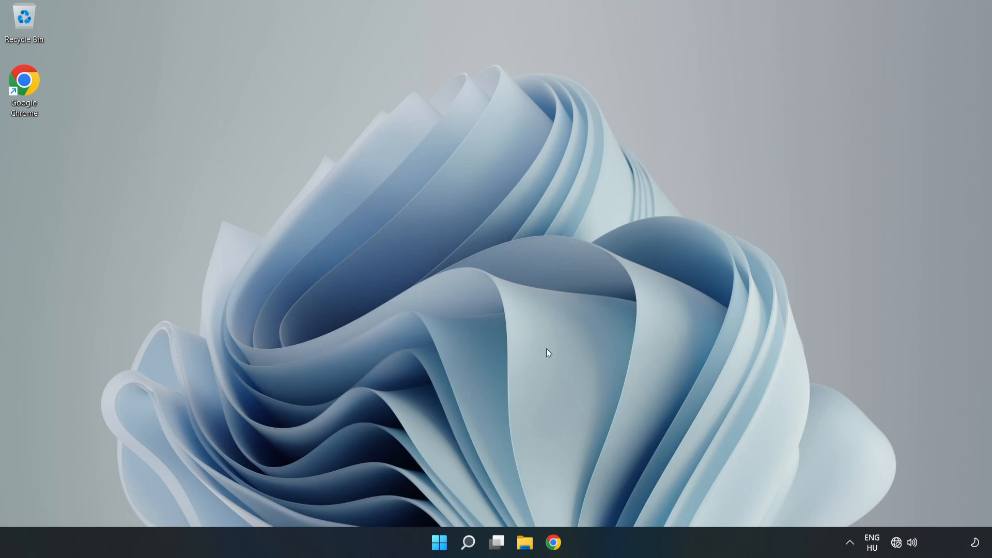
{"action": "left_click", "coordinate": [440, 542]}
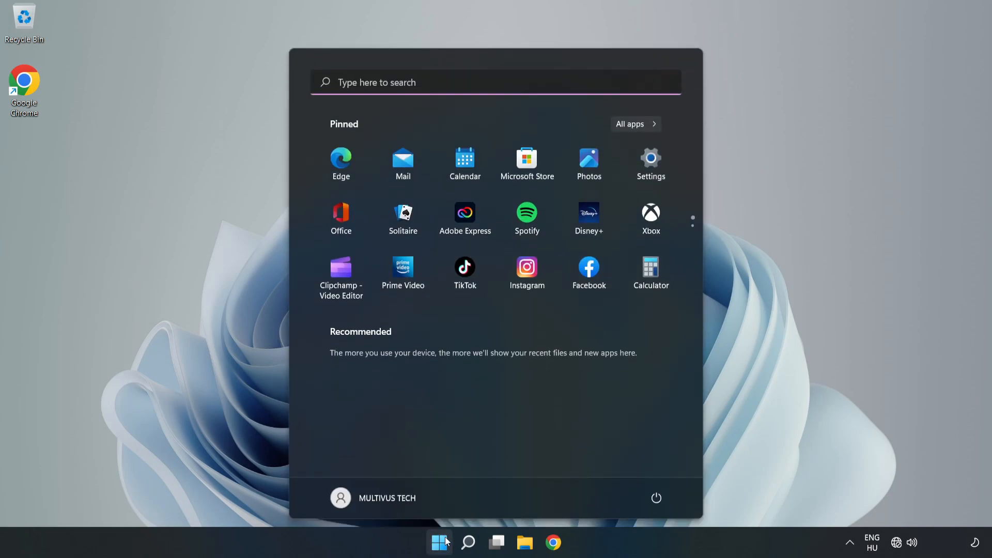
{"action": "left_click", "coordinate": [656, 498]}
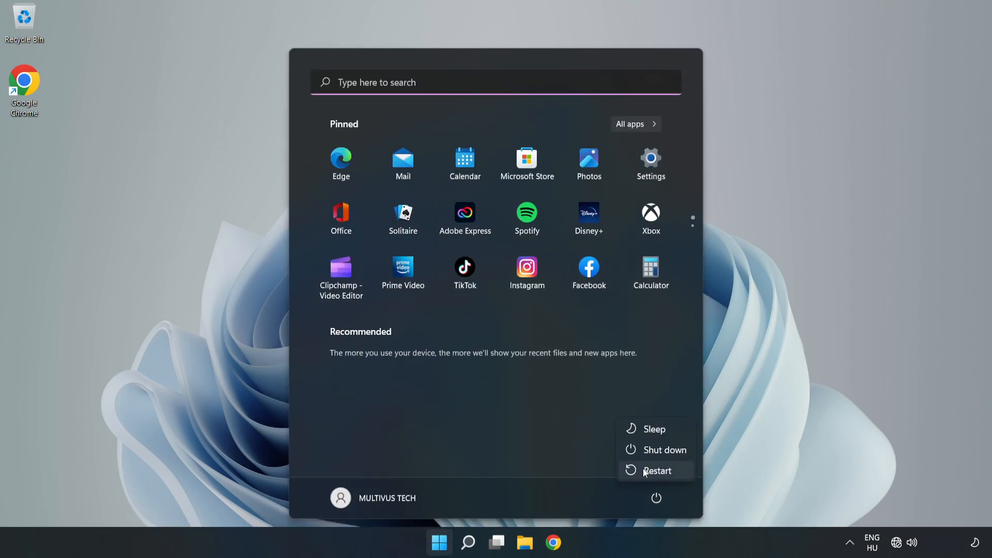